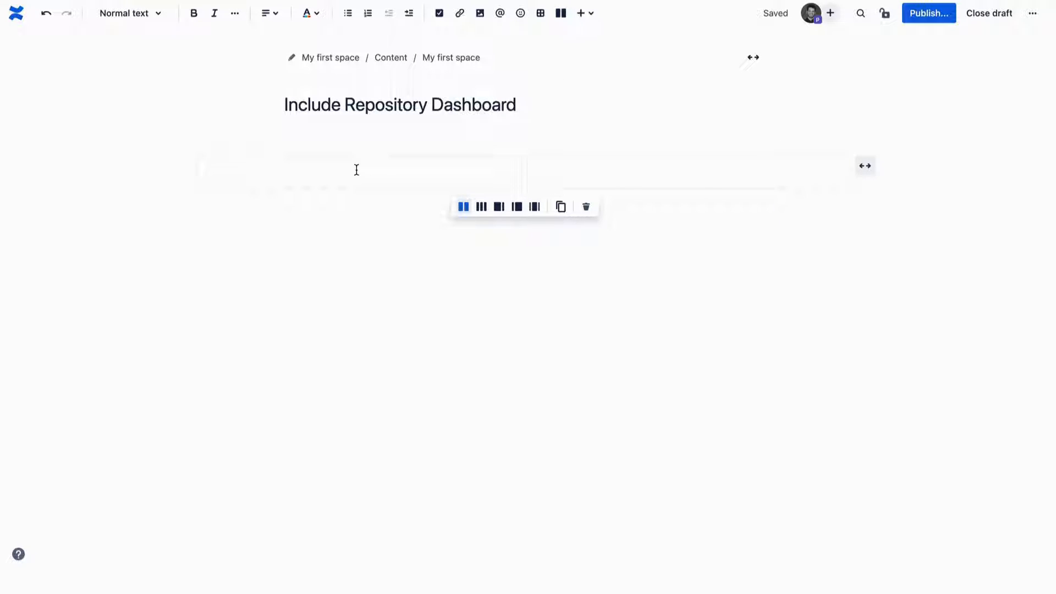
# Add Heading 2 titles 'Open Pull Requests' on the left and 'Tags' on the right.
pyautogui.write('/head')
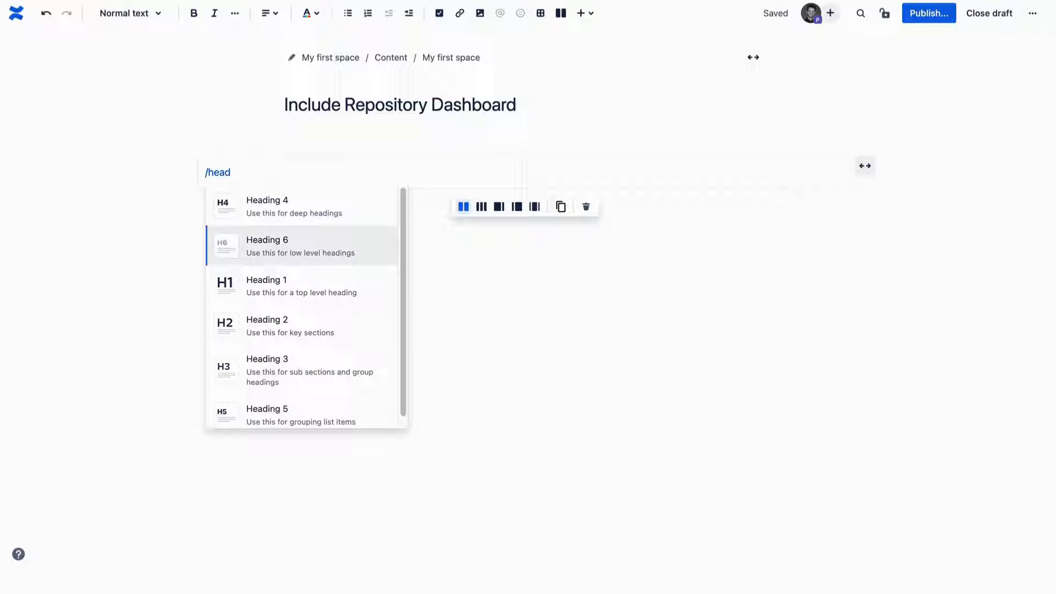
pyautogui.click(267, 325)
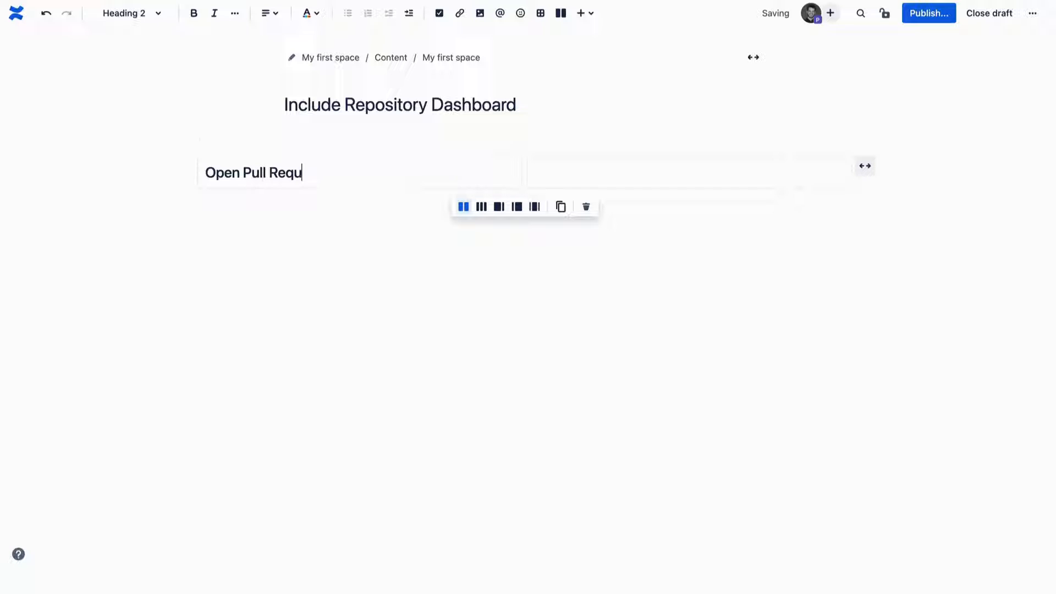
pyautogui.write('ests')
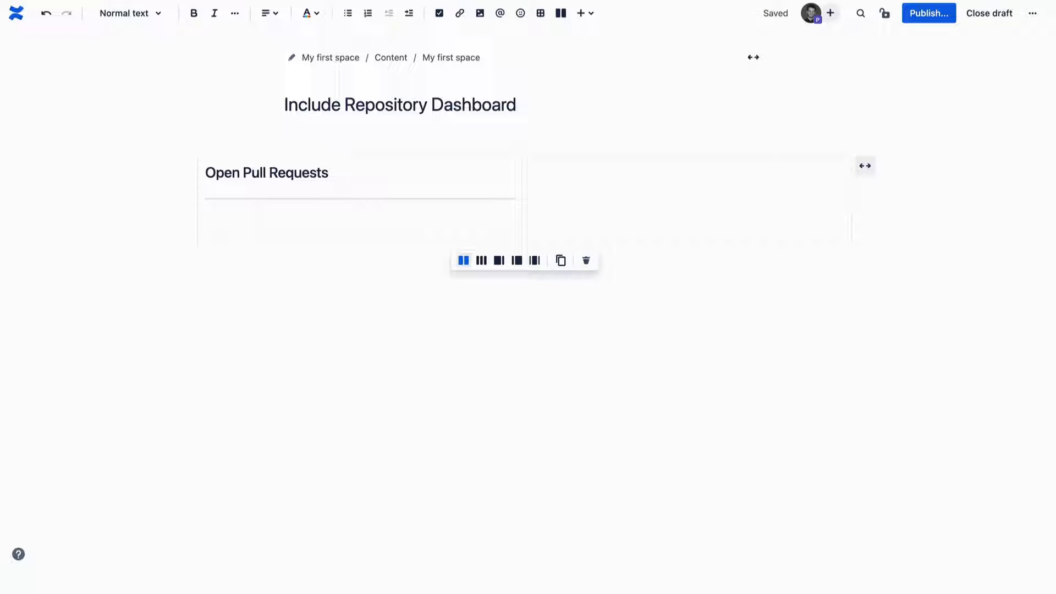
pyautogui.write('/head')
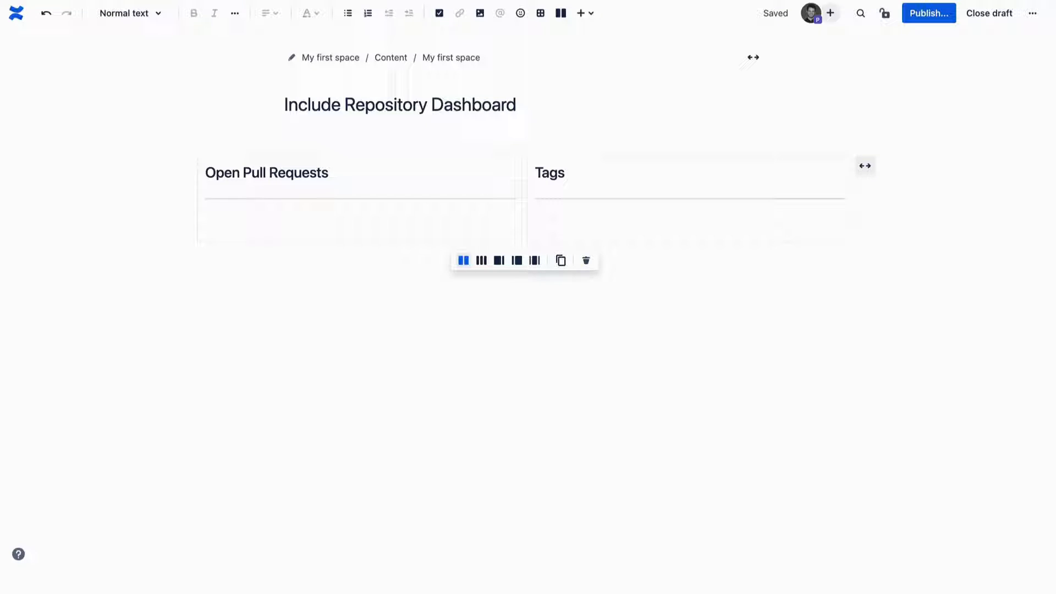
pyautogui.write('/bitbucket')
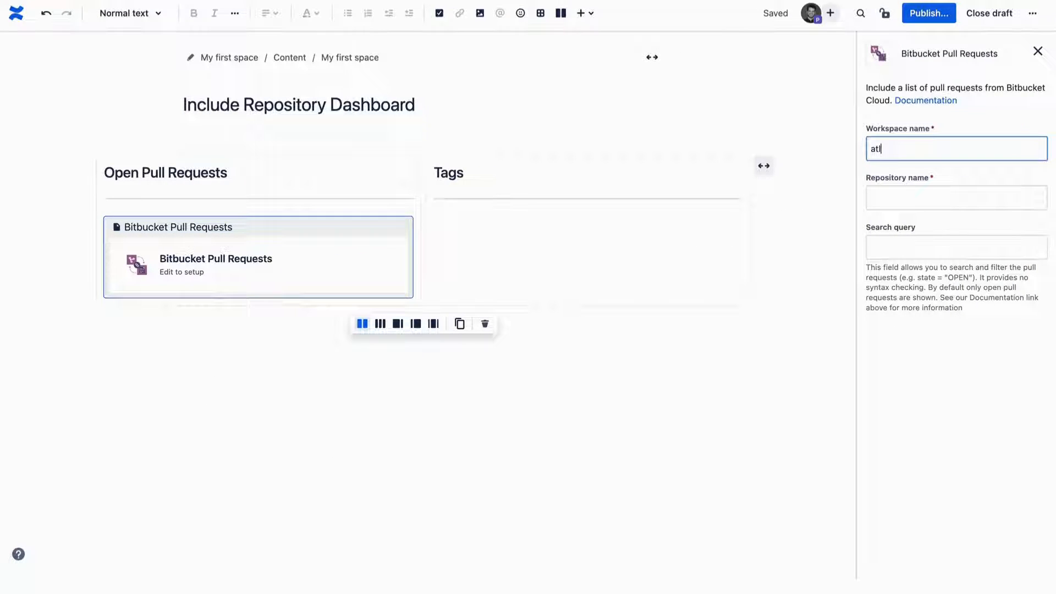
# List open pull requests from atlassian/atlassian-jwt-js and place the cursor under Tags.
pyautogui.write('atlassian-jwt-js')
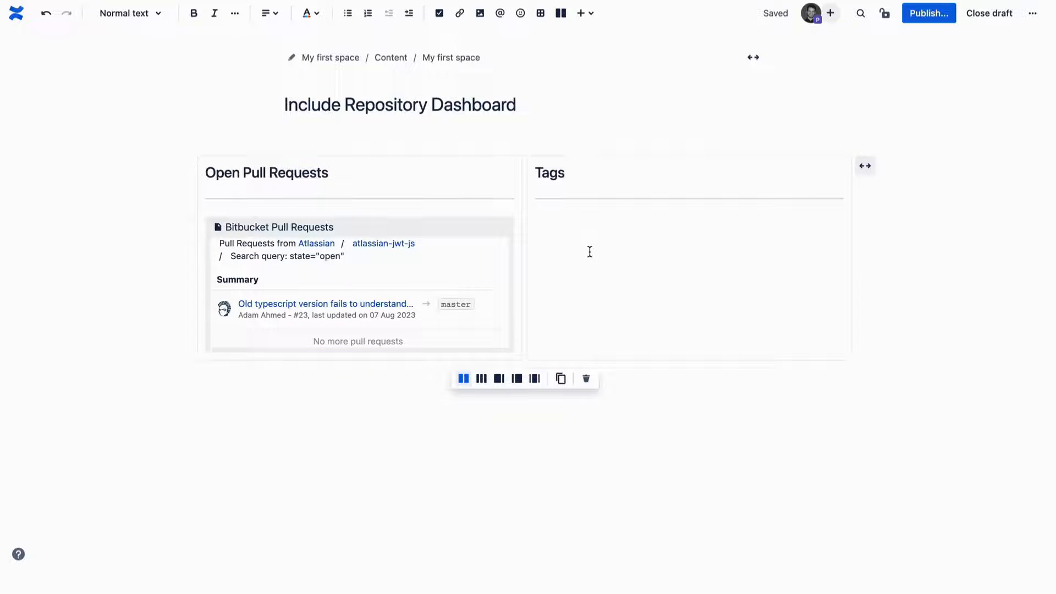
pyautogui.click(596, 256)
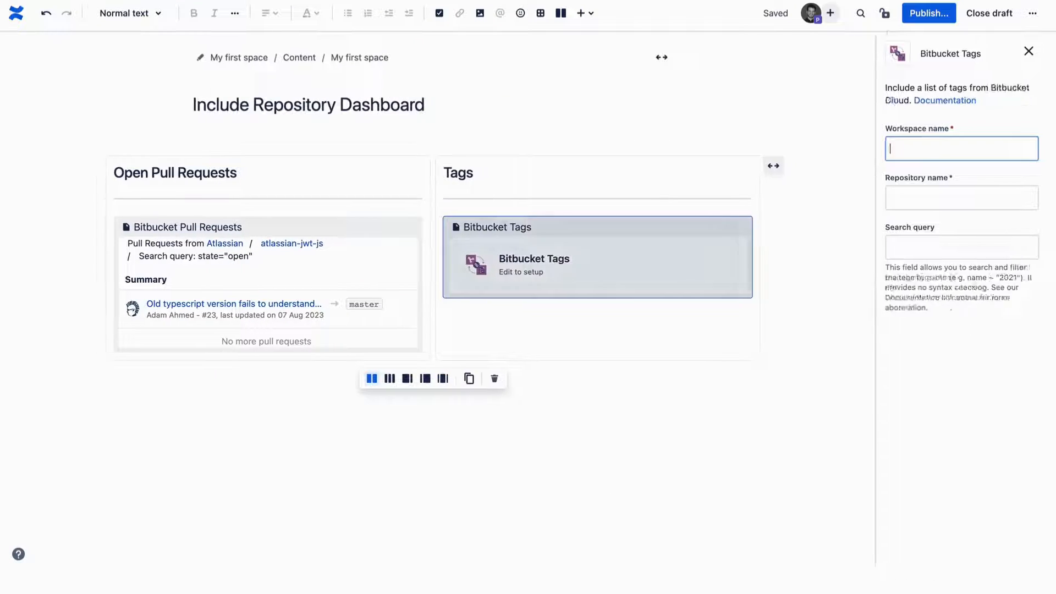
# Show atlassian/atlassian-jwt-js tags v0.1.2–v0.1.5 under Tags and add a row below.
pyautogui.write('atlassian')
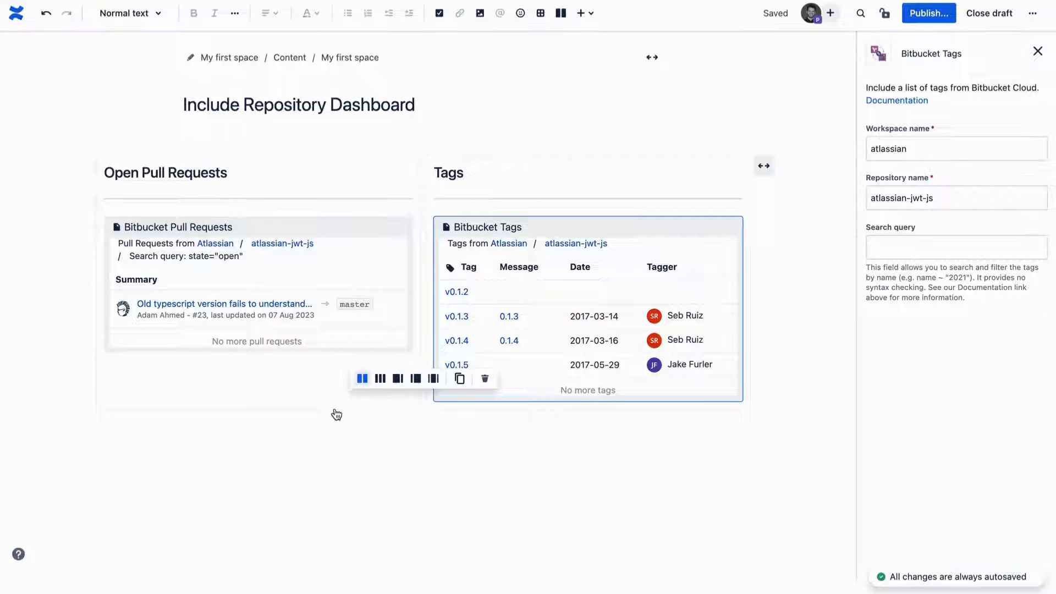
pyautogui.click(1037, 51)
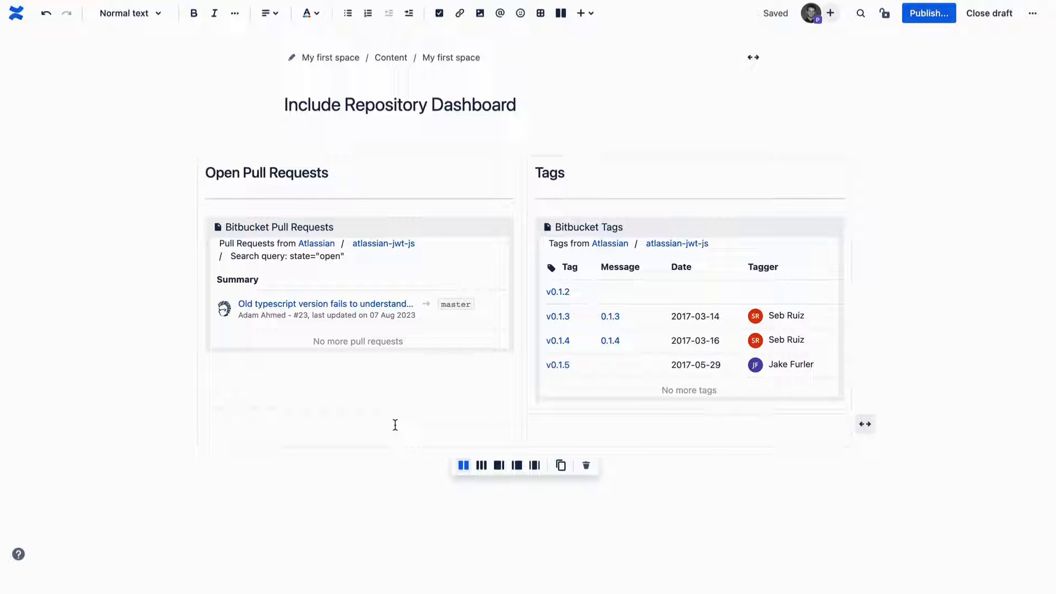
# Insert a Heading 2 'Latest Commits' in the second row's left column.
pyautogui.write('/head')
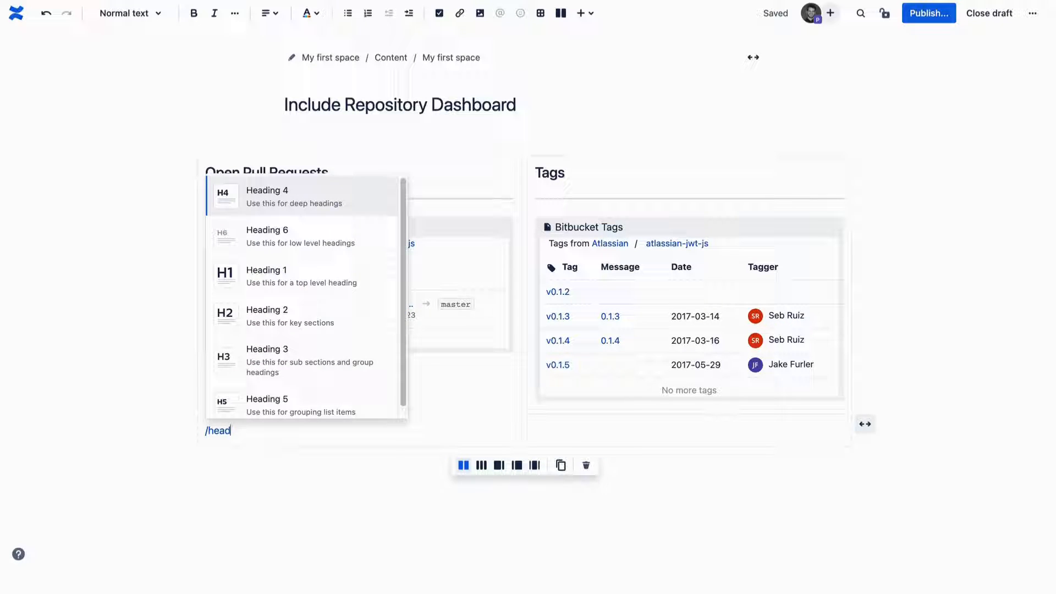
pyautogui.click(267, 315)
pyautogui.write('Latest Commits')
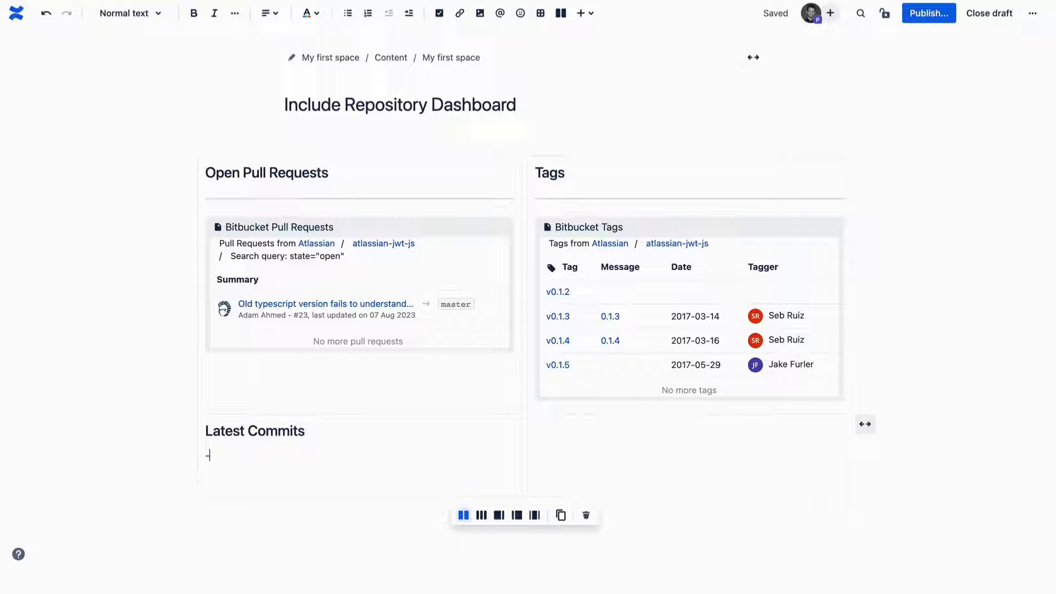
pyautogui.write('/bitbcu')
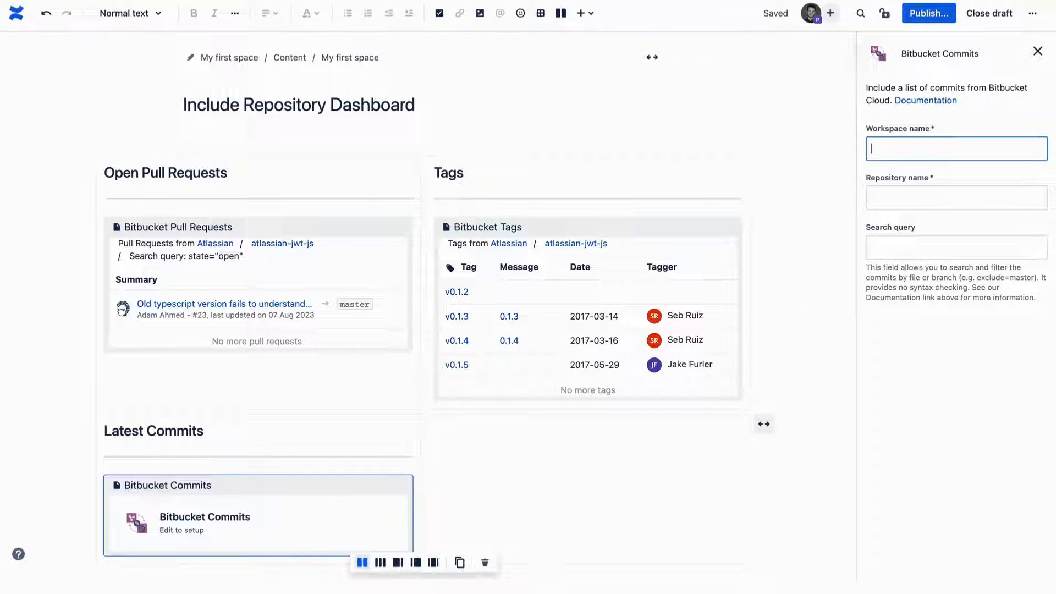
# Set the Bitbucket Commits macro to atlassian/atlassian-jwt-js with search query pagelen=10.
pyautogui.write('atlassian')
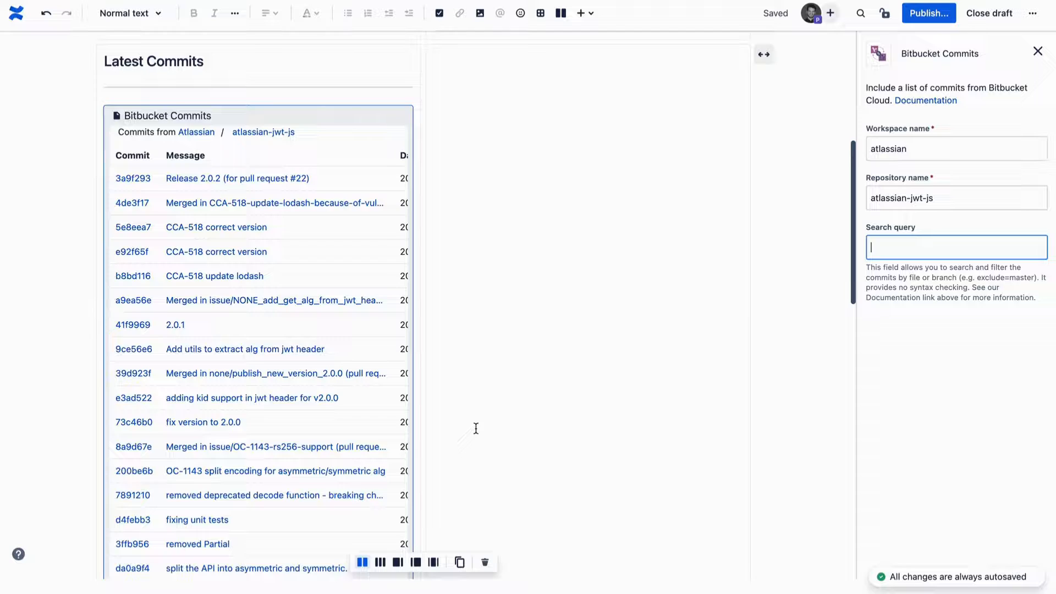
pyautogui.write('pagelen')
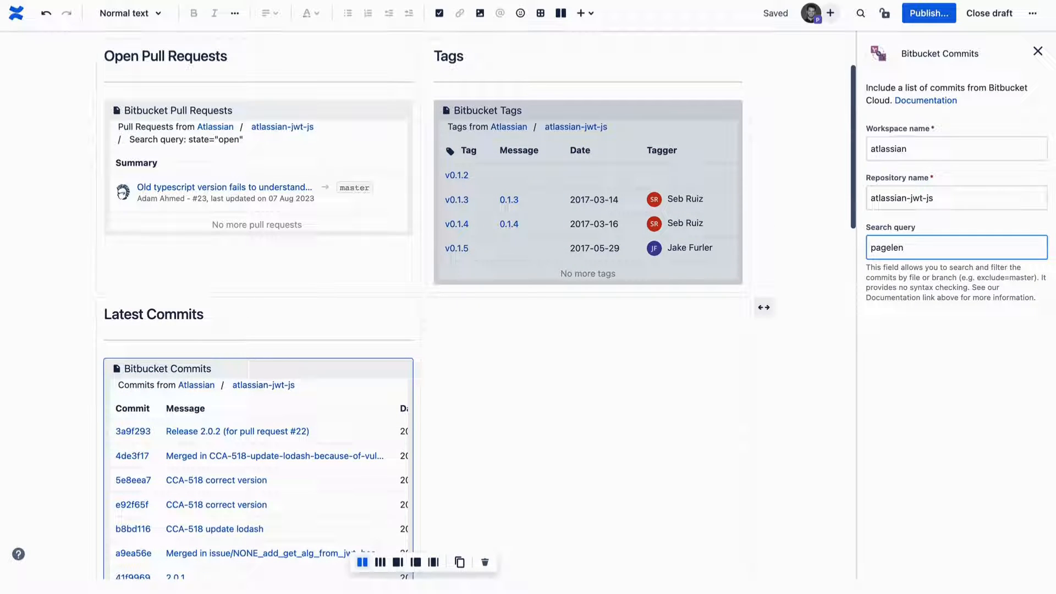
pyautogui.write('=10')
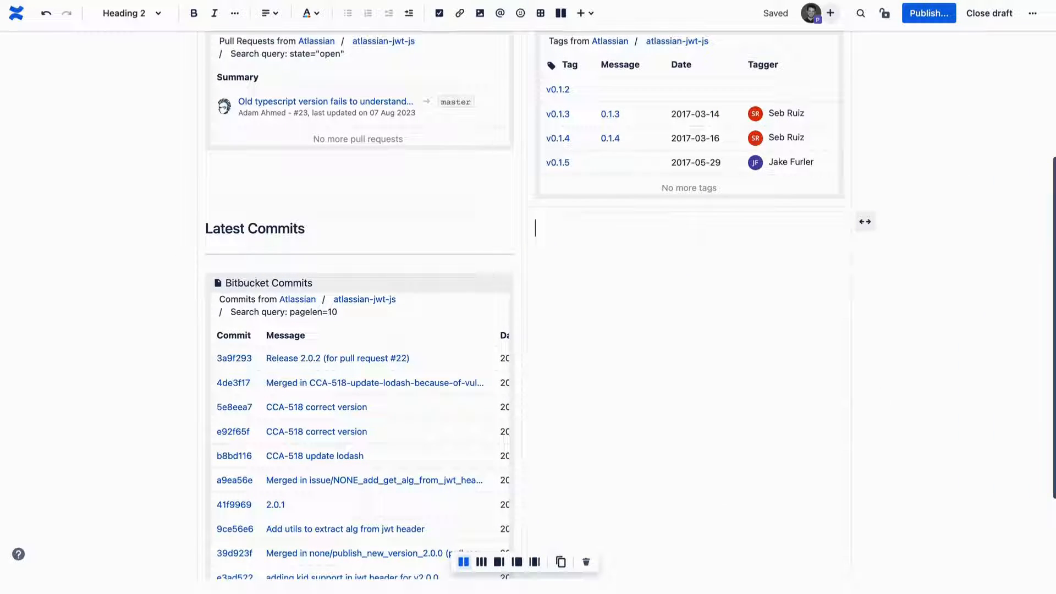
# Add an 'Active Branches' heading listing atlassian-jwt-js branches and publish 'Include Repository Dashboard'.
pyautogui.write('Active Branches')
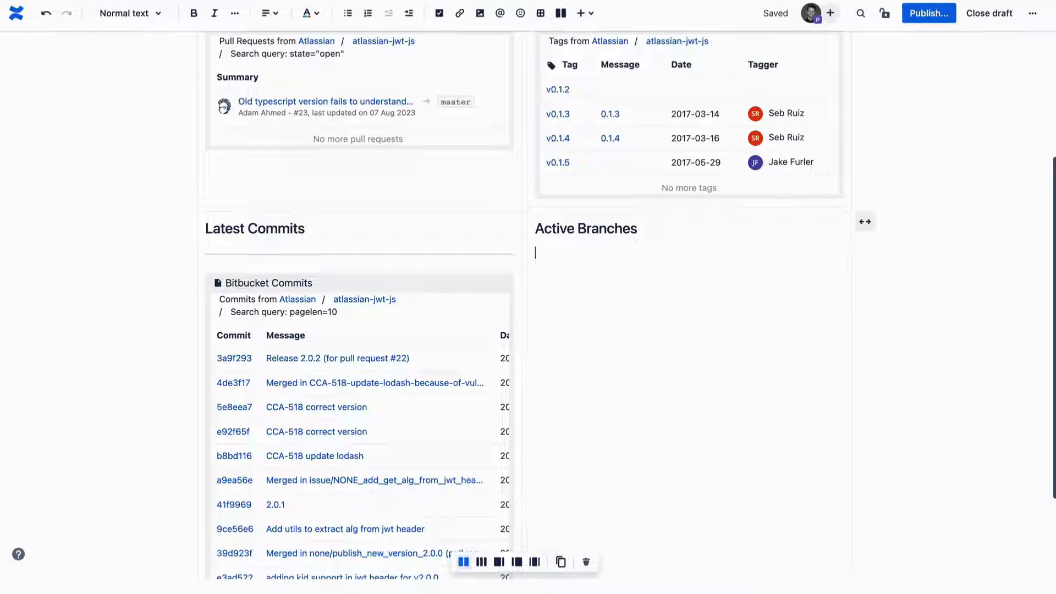
pyautogui.write('/')
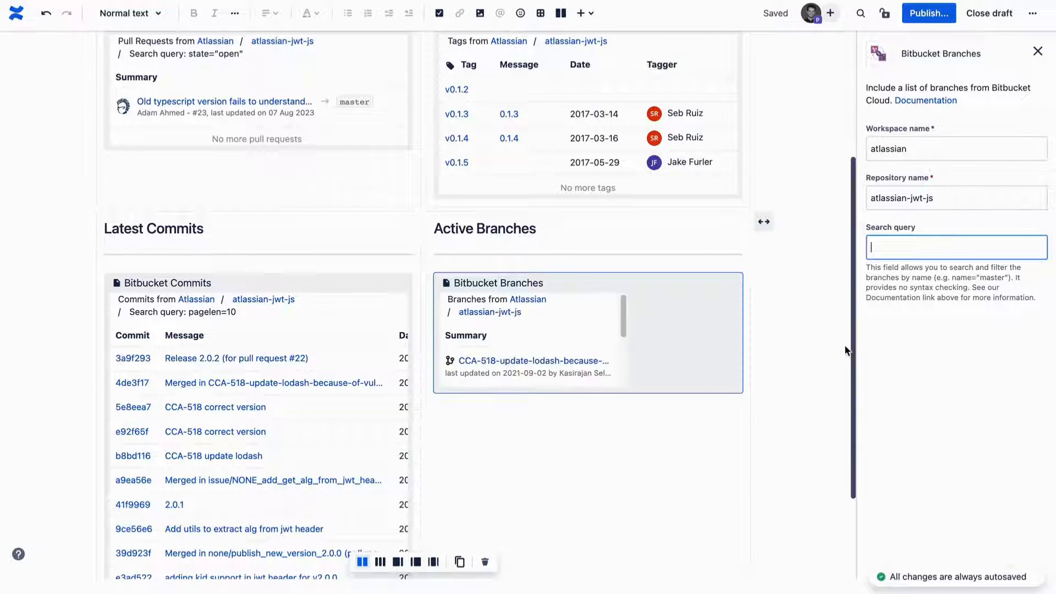
pyautogui.click(1038, 51)
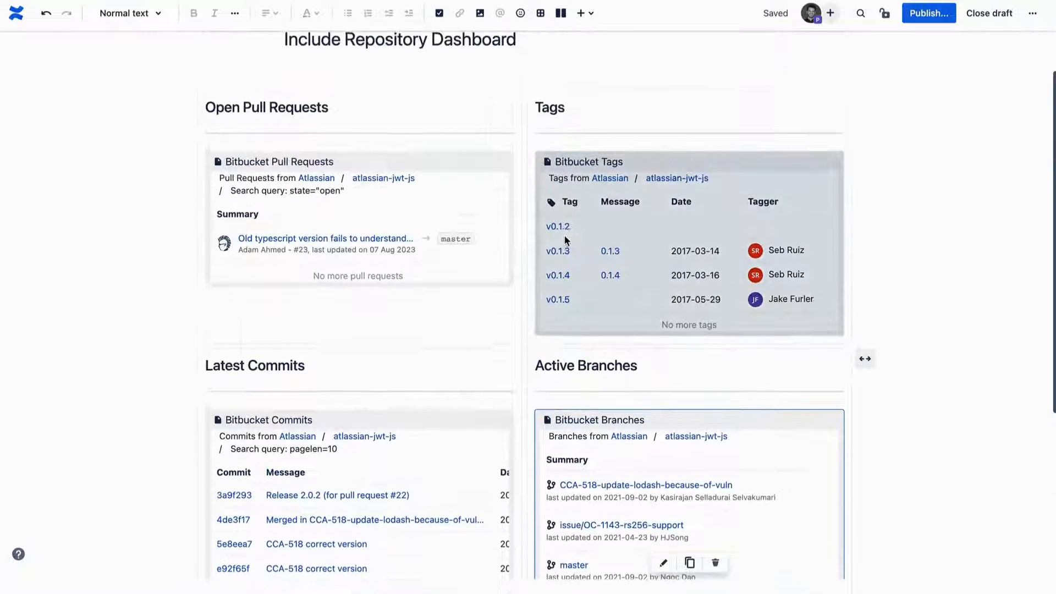
pyautogui.click(927, 12)
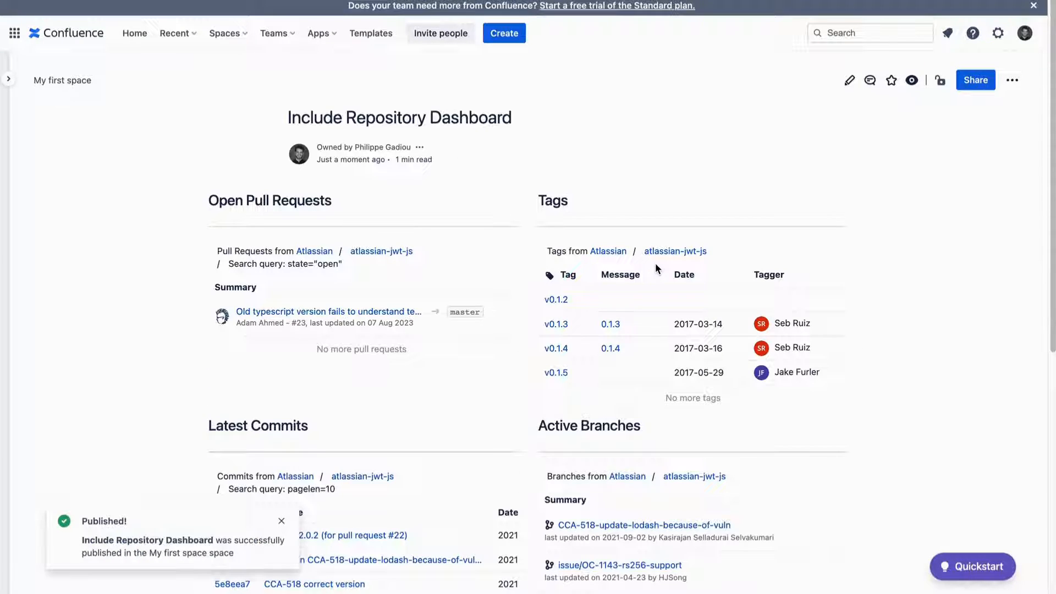